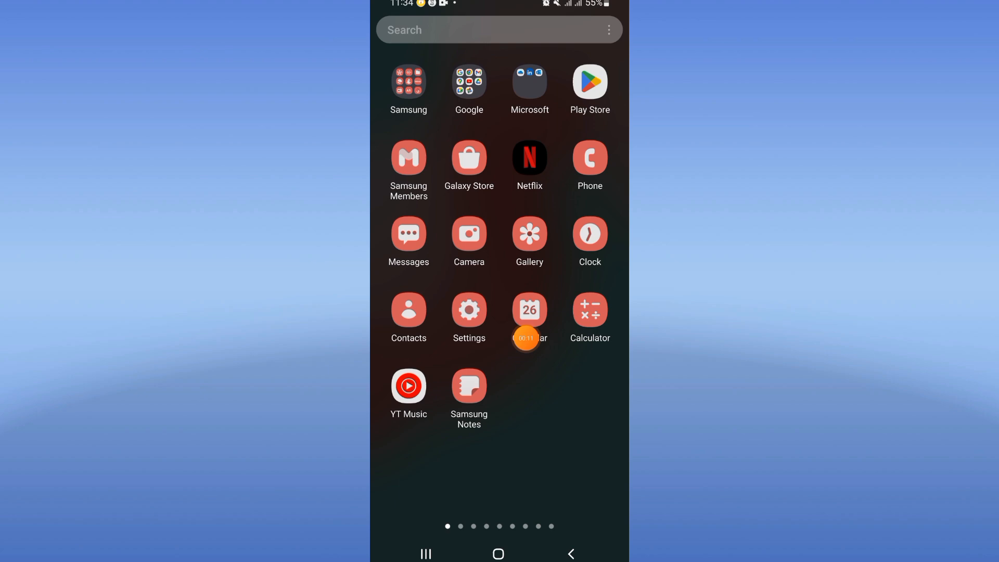
# Step: Search the Settings apps list for 'prim' and open Prime Video's App info page
pyautogui.click(469, 310)
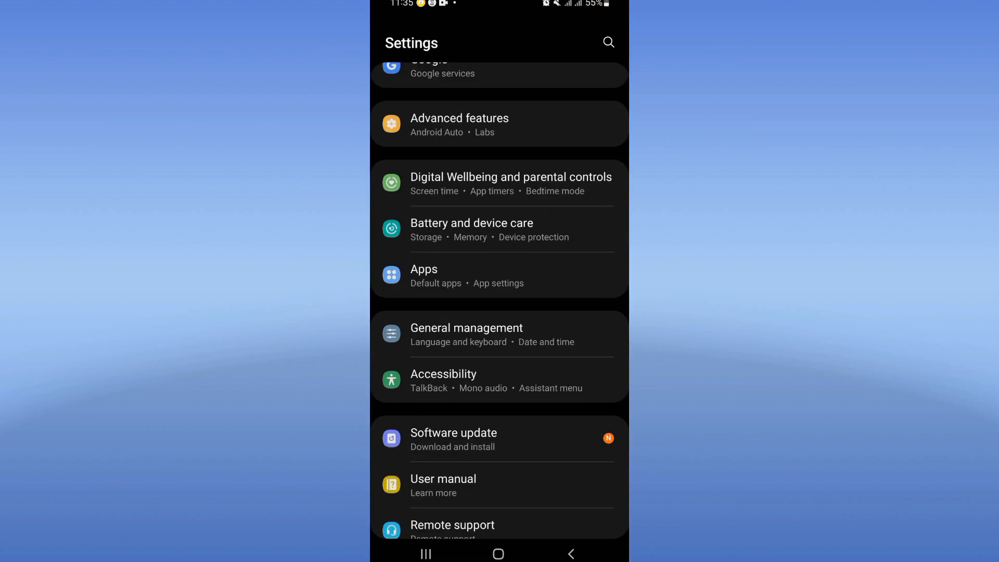
pyautogui.click(424, 276)
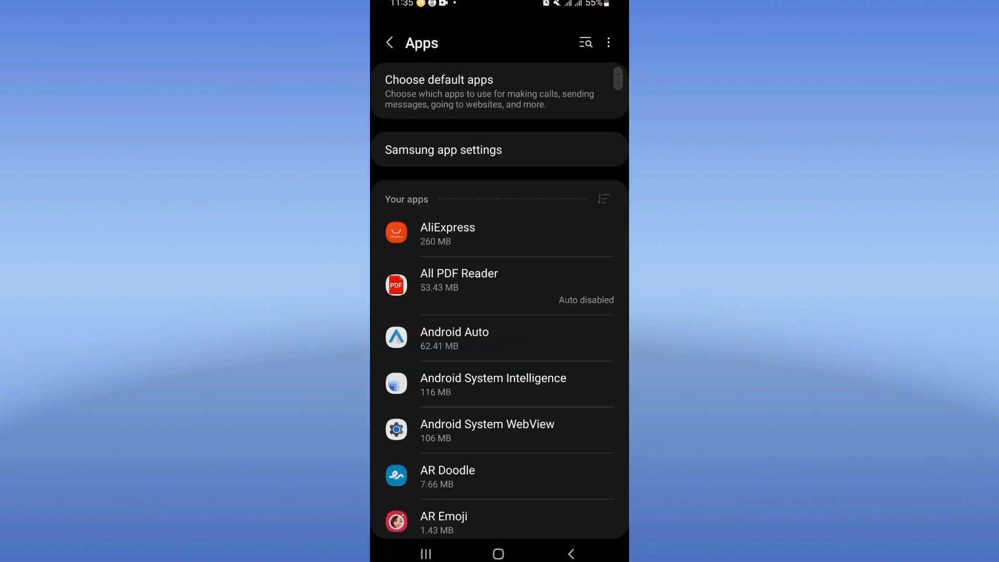
pyautogui.write('pr')
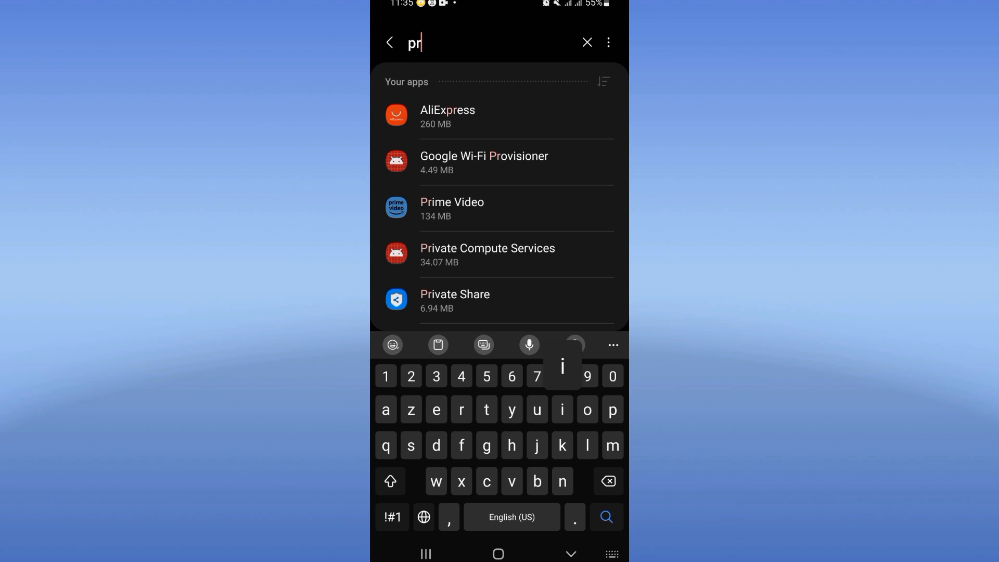
pyautogui.write('im')
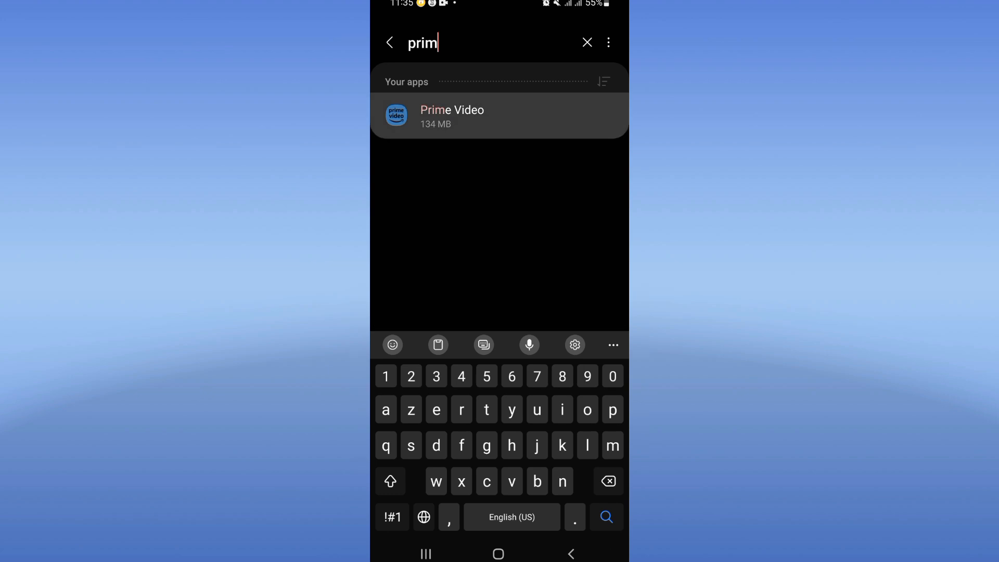
pyautogui.click(452, 117)
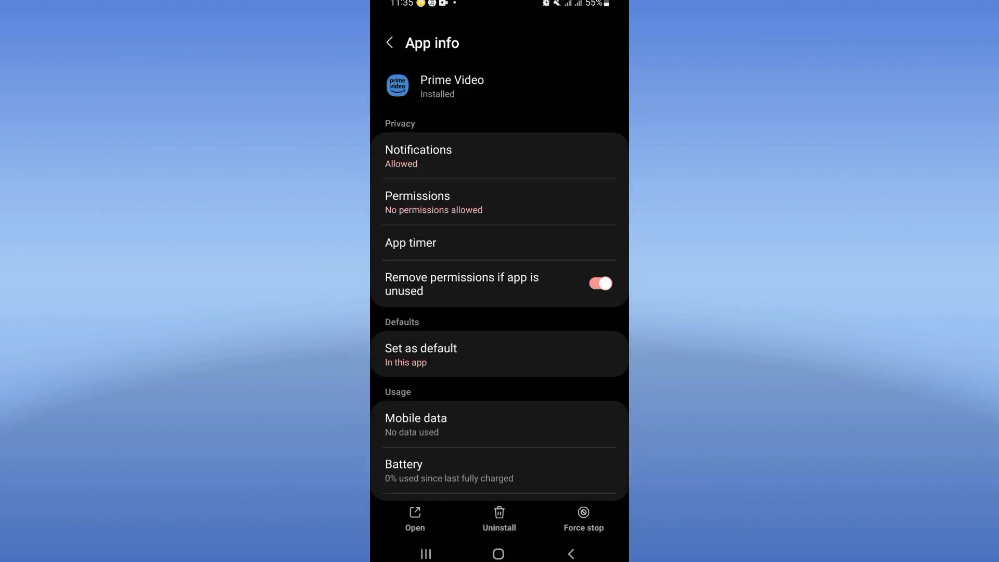
# Step: Force stop Prime Video from its App info page and confirm the warning
pyautogui.scroll(-3)
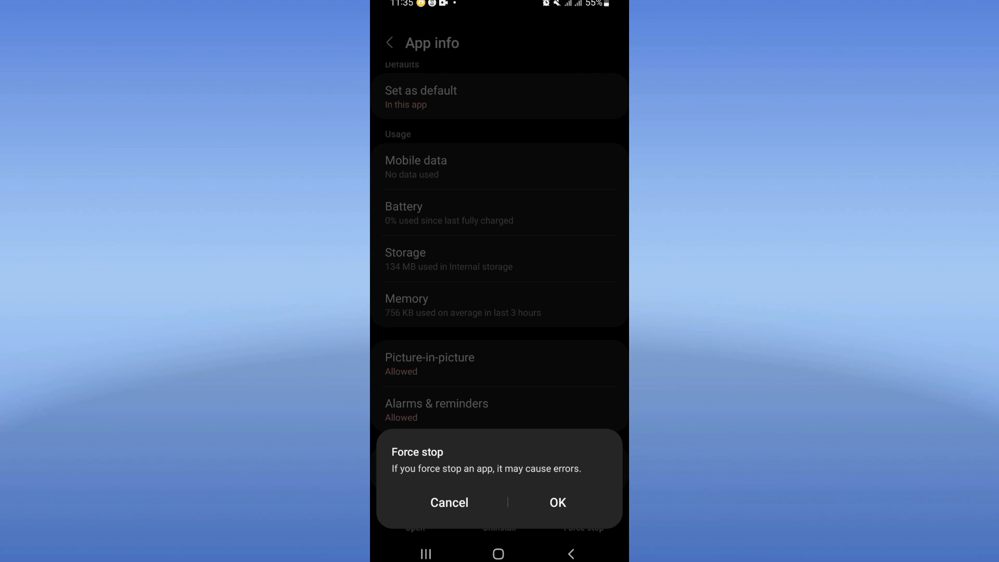
pyautogui.click(449, 503)
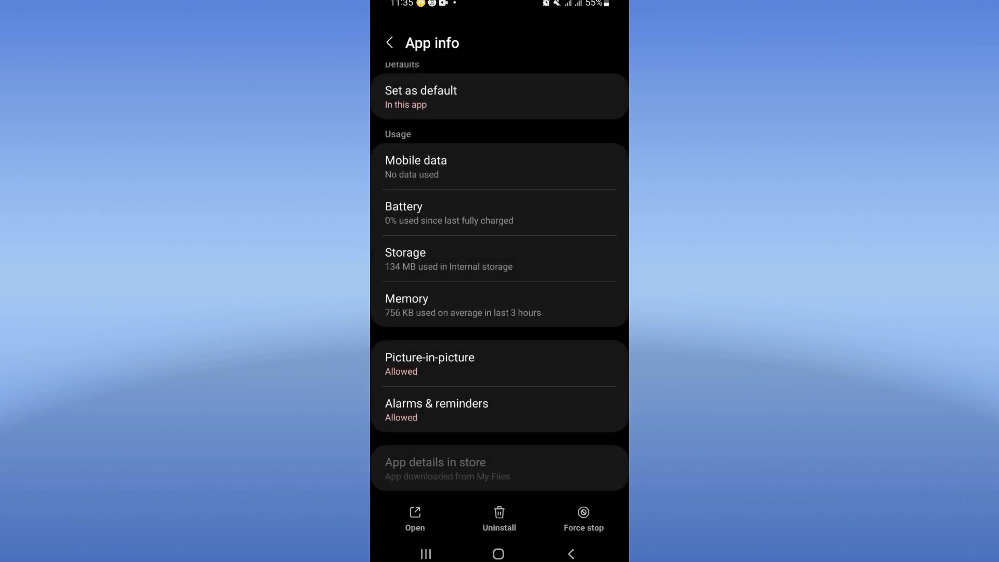